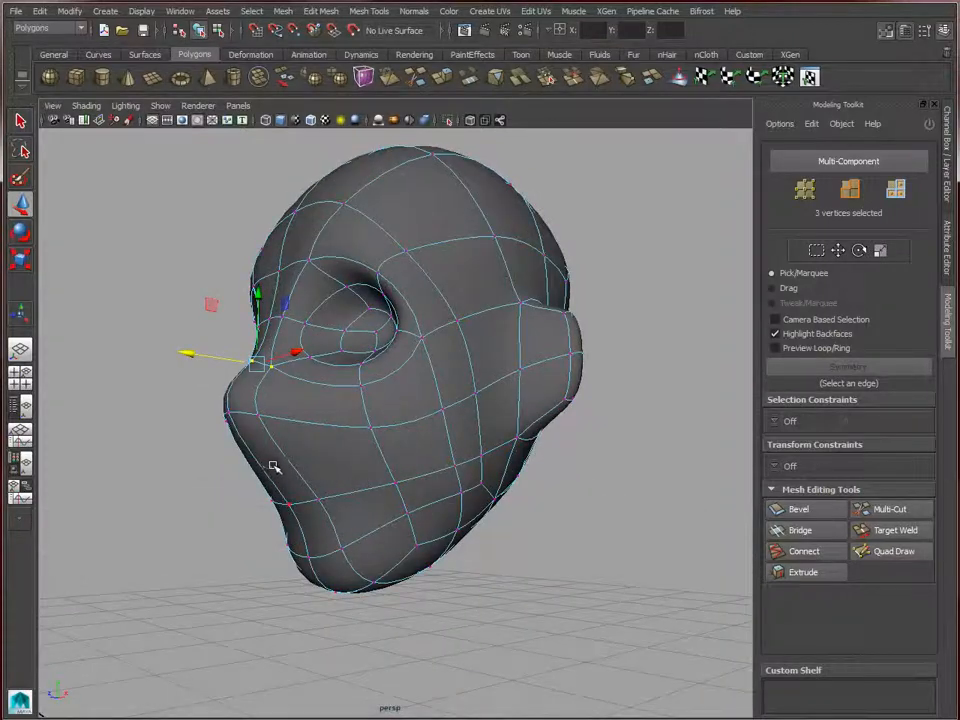
Select the lower-face faces and extrude them to add an edge loop around the mouth
click(320, 455)
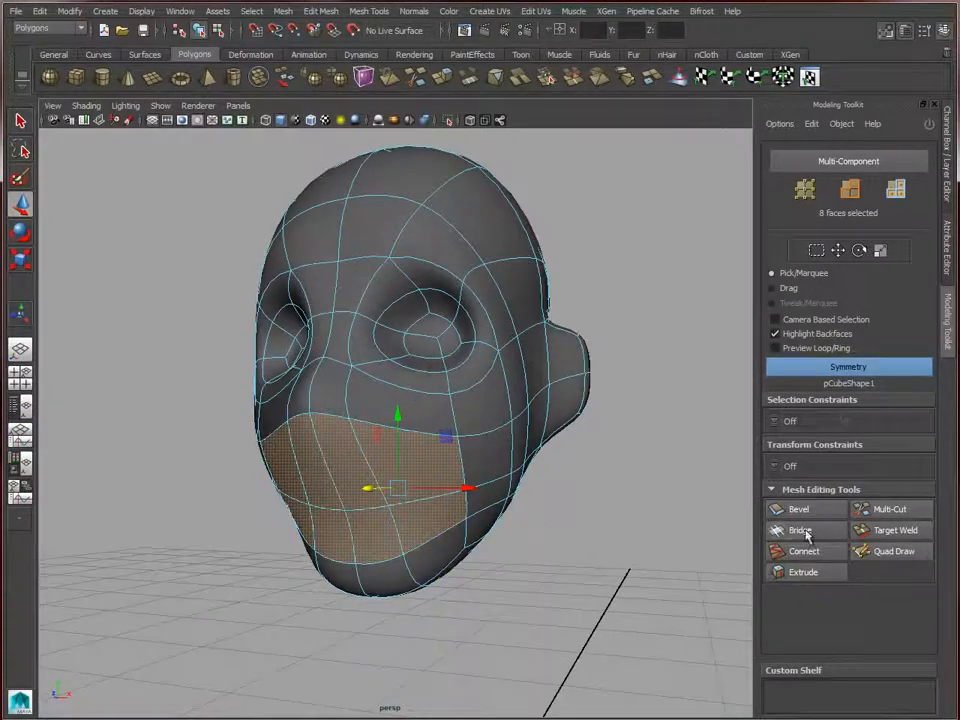
click(803, 571)
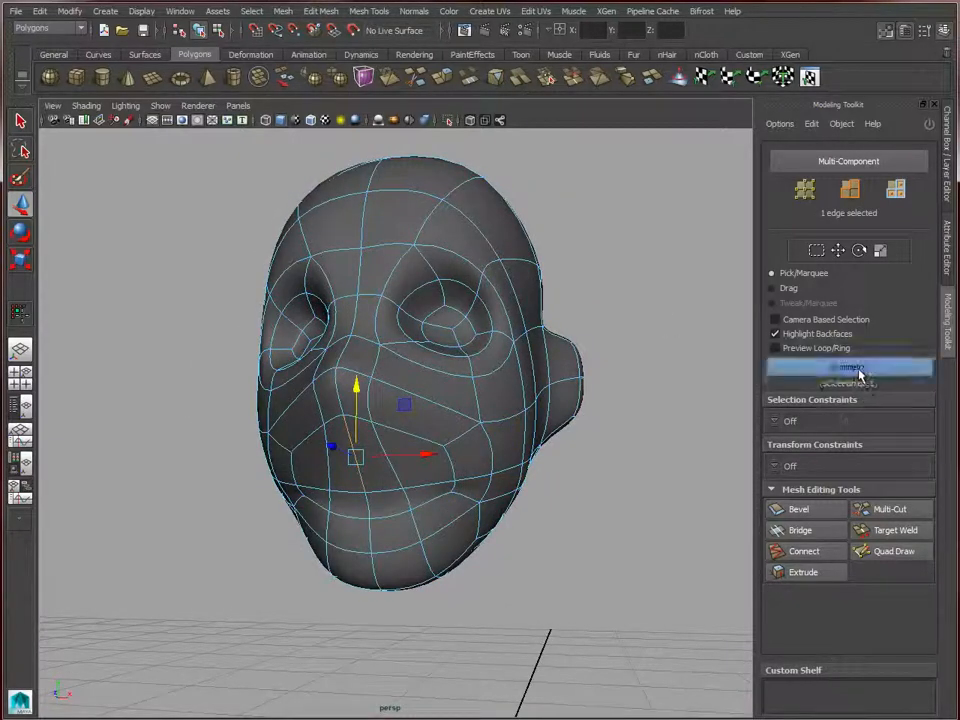
Turn on symmetry and move the muzzle and mouth-corner vertices into place
click(848, 366)
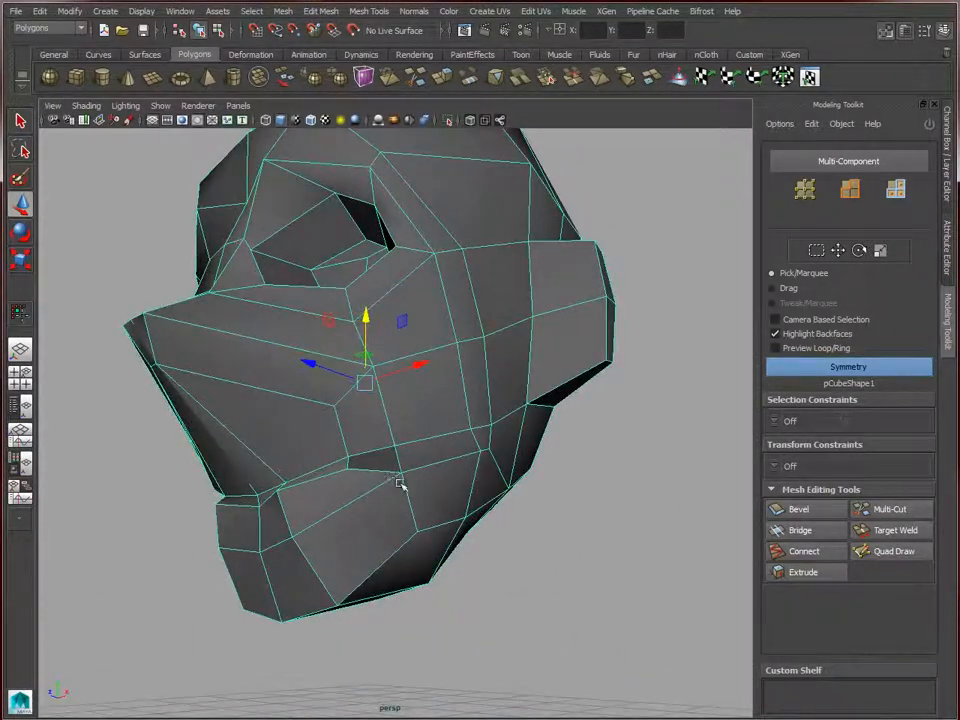
drag(365, 350, 400, 470)
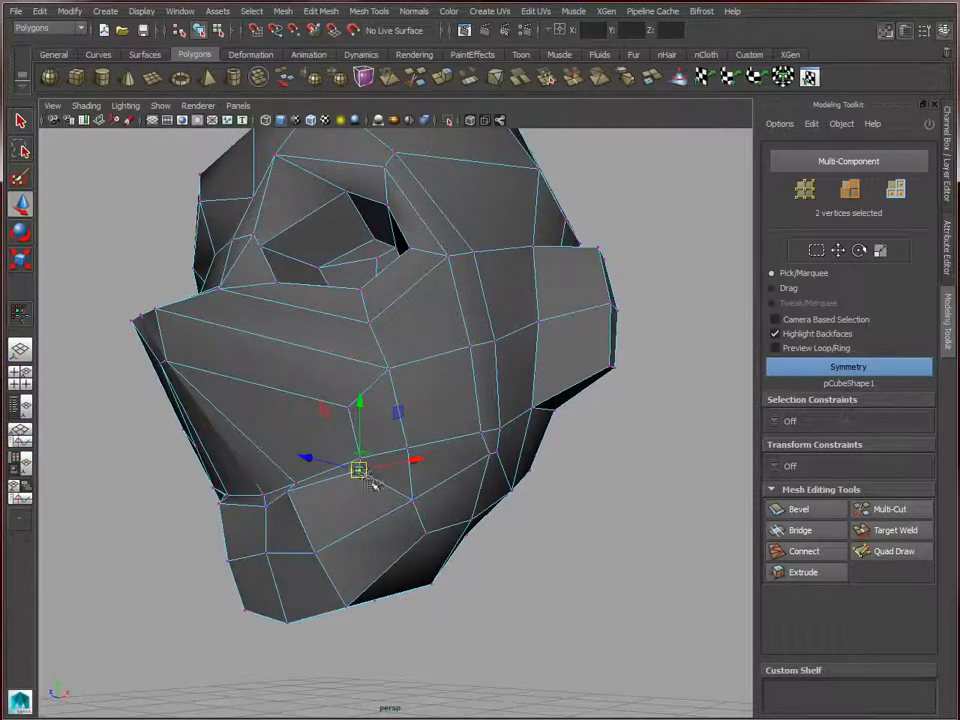
drag(358, 470, 288, 490)
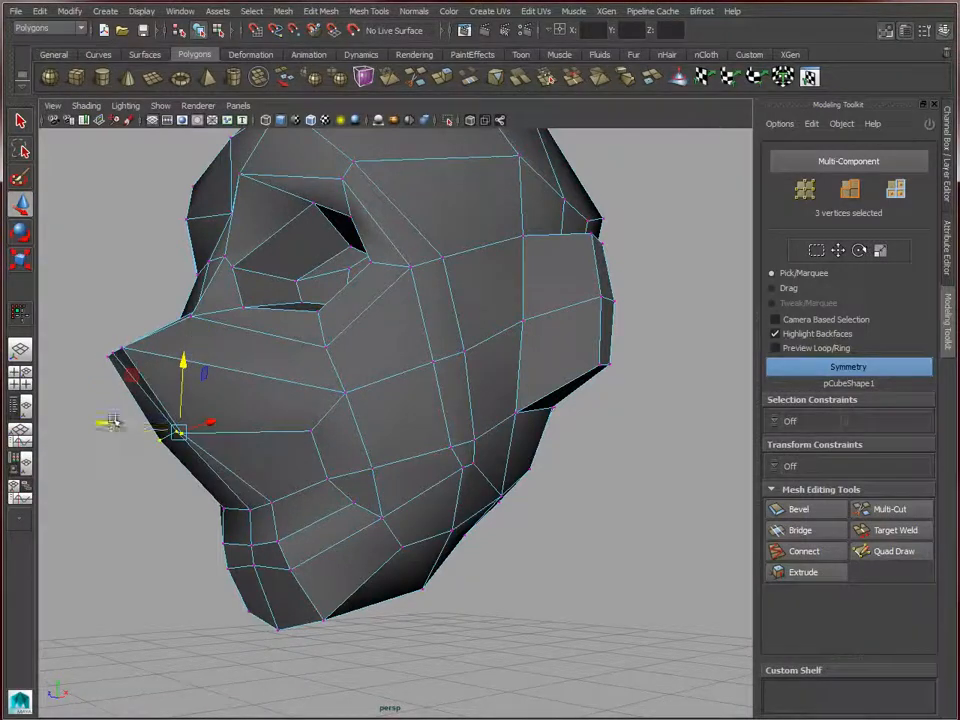
Pull the nose tip outward and lower and reshape the lip-line vertices
drag(178, 432, 213, 470)
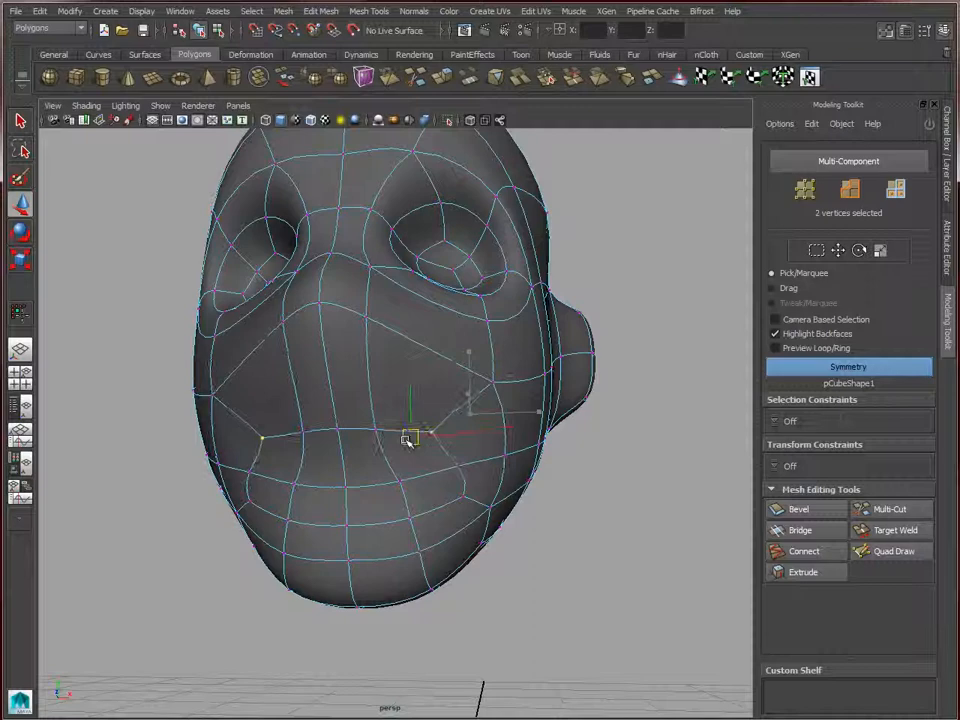
drag(410, 437, 428, 467)
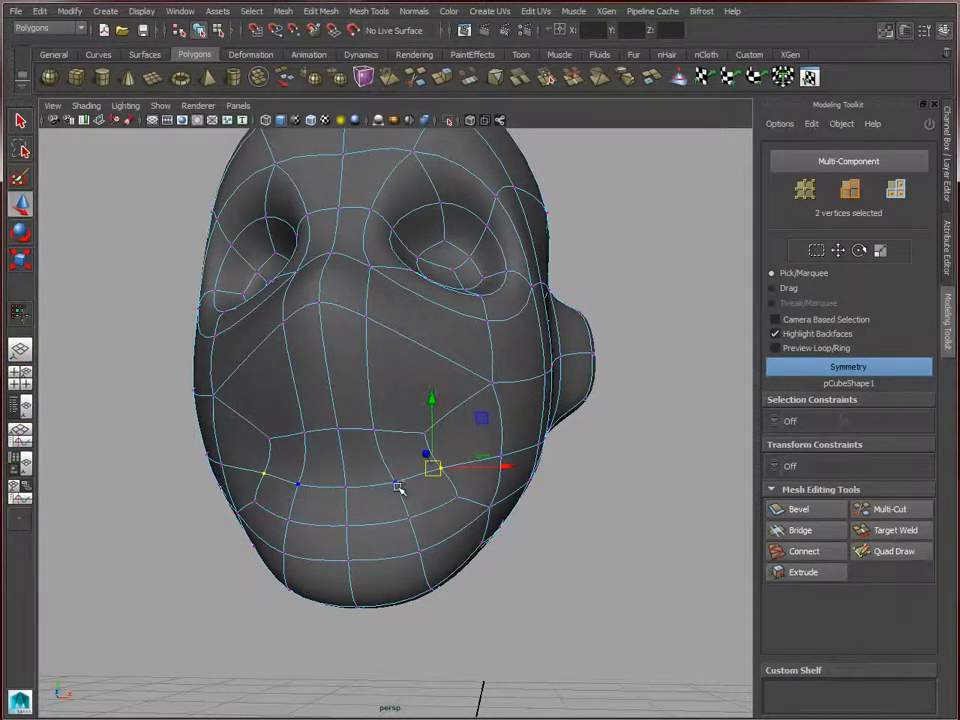
drag(428, 458, 405, 510)
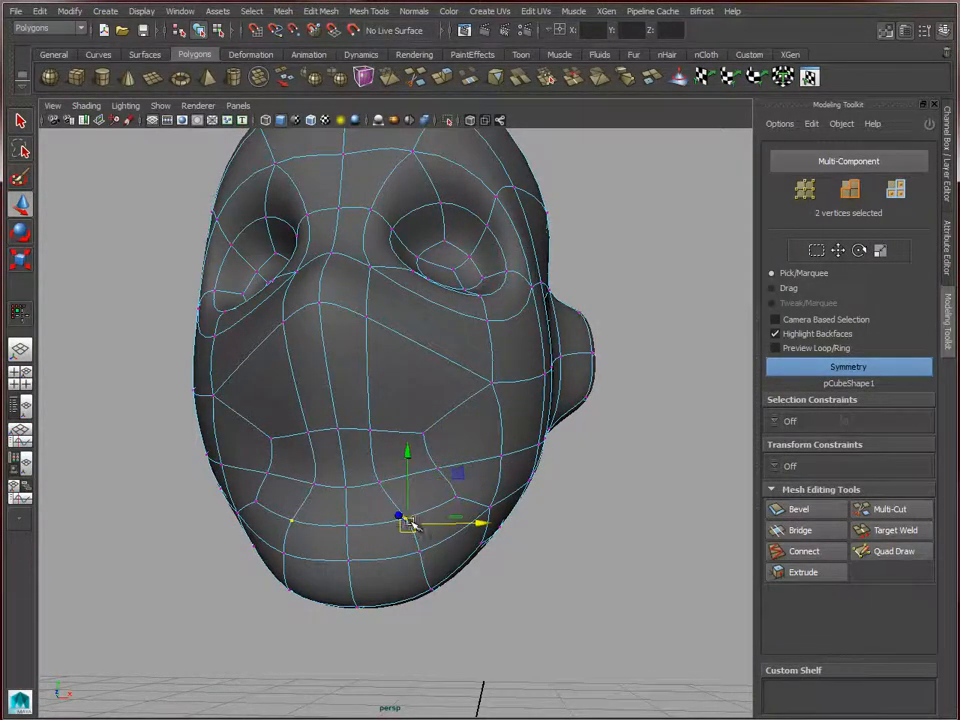
drag(405, 512, 472, 490)
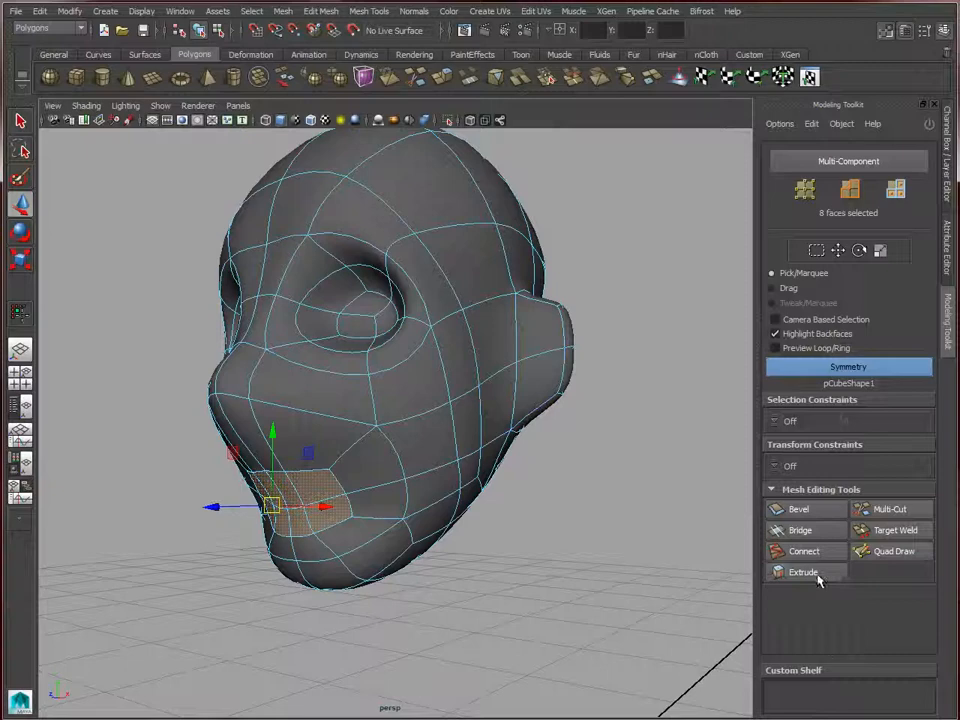
Extrude the selected mouth faces inward to create the mouth cavity and lips
click(803, 571)
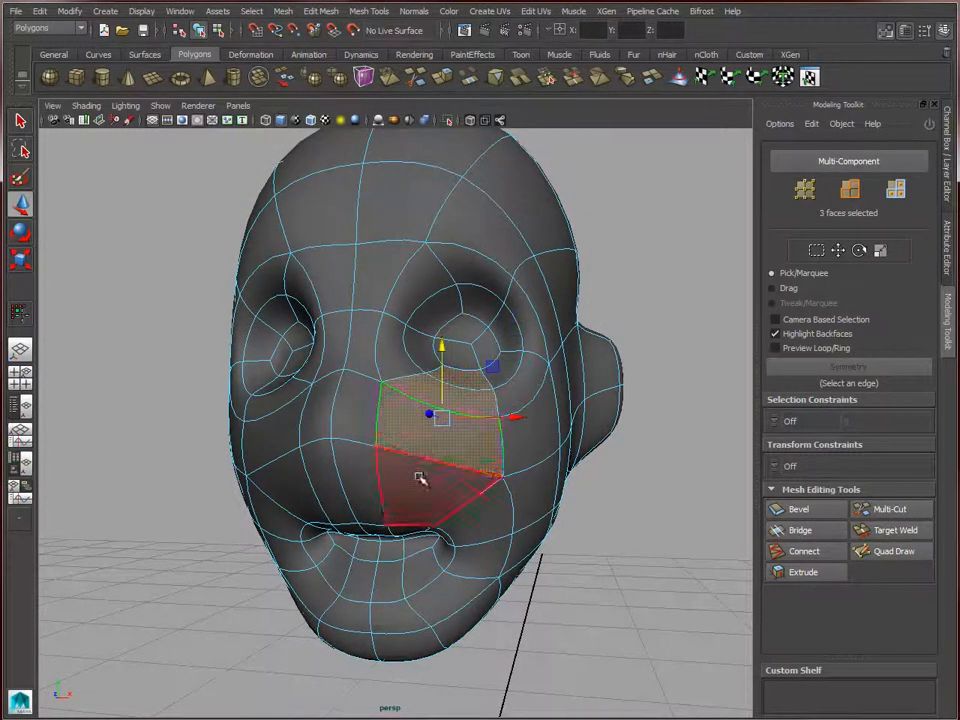
Connect the selected nose and cheek faces with a single new edge segment
right_click(420, 420)
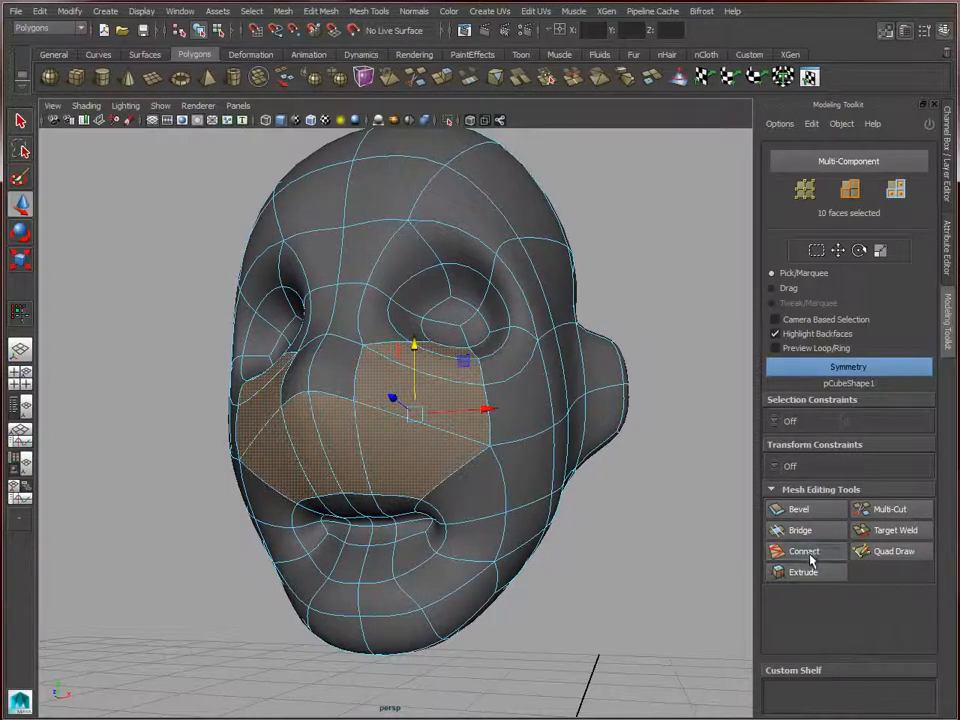
click(803, 551)
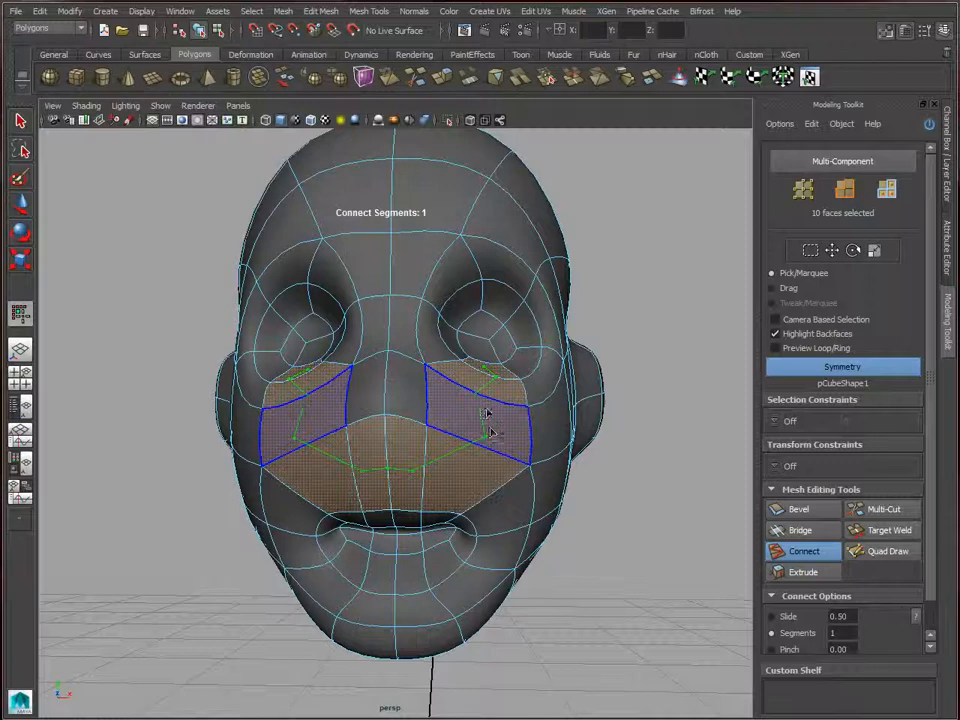
right_click(487, 432)
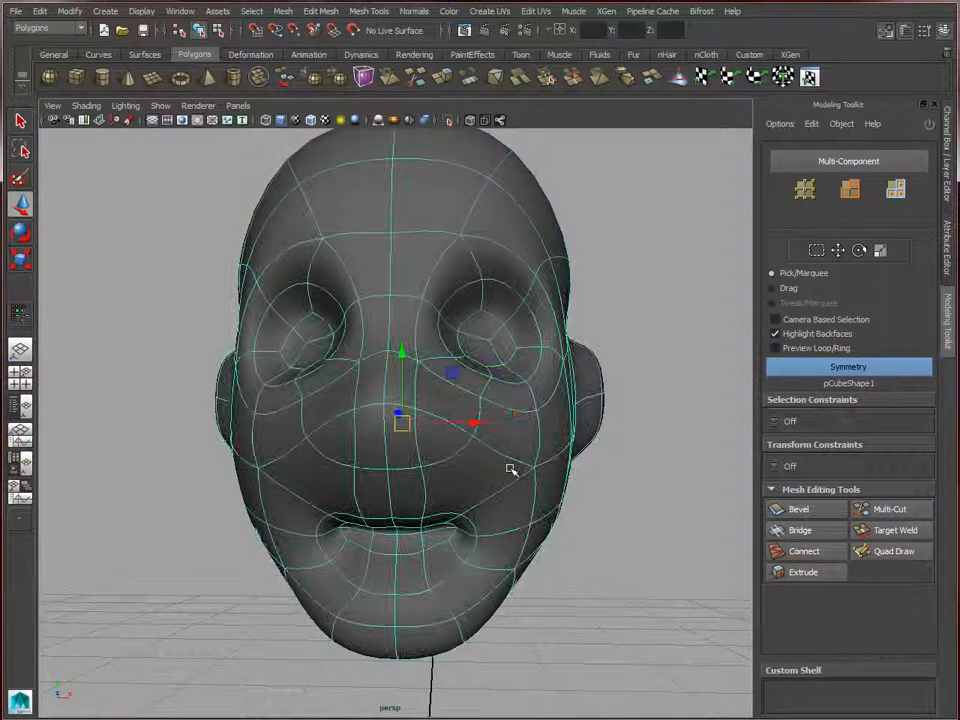
Move the cheek vertices beside the nose to reshape that area
right_click(510, 470)
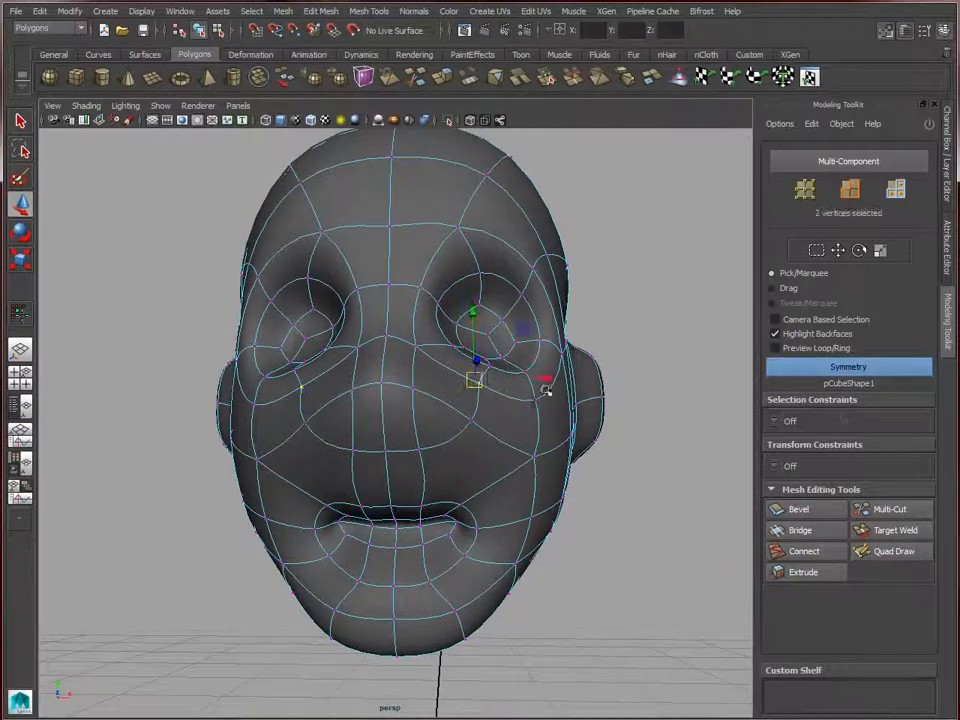
drag(475, 360, 485, 405)
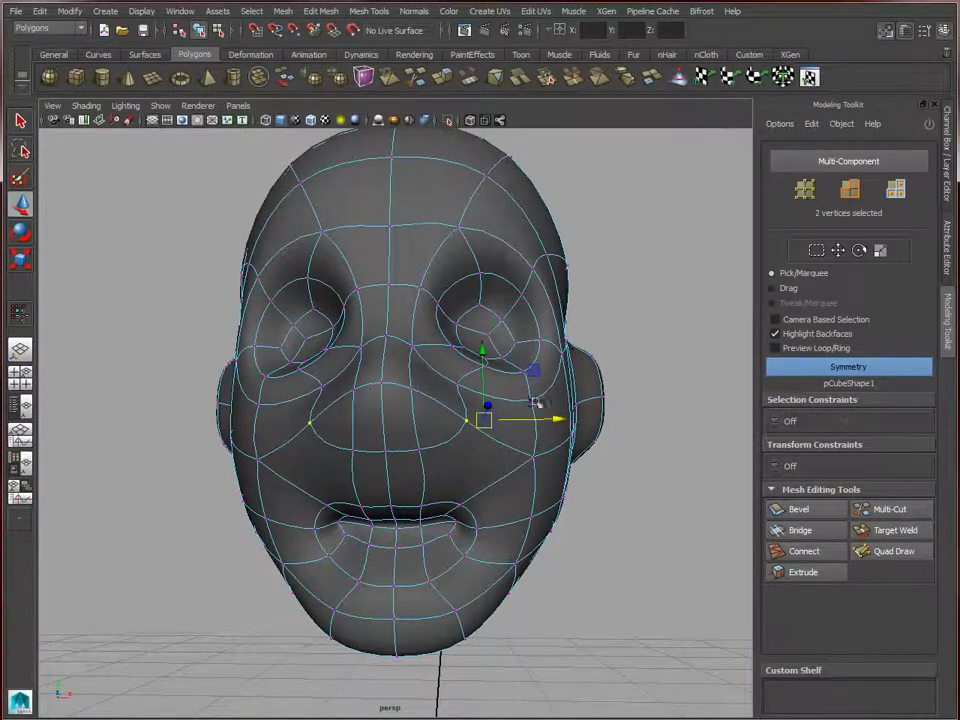
drag(485, 405, 438, 428)
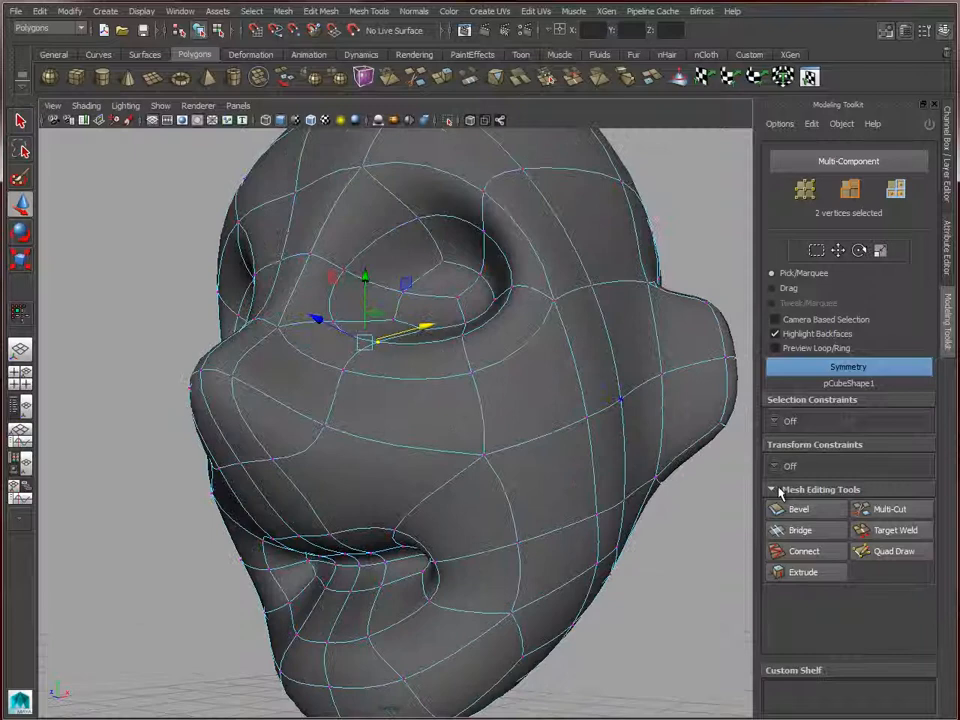
Cut additional edges across the face with Multi-Cut
click(883, 509)
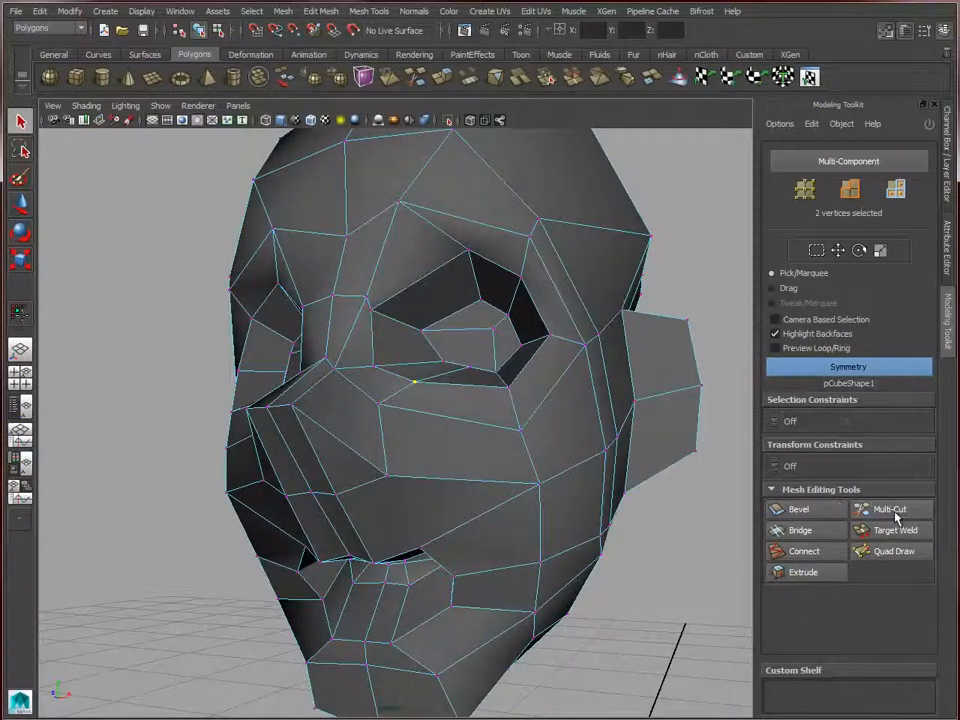
click(883, 509)
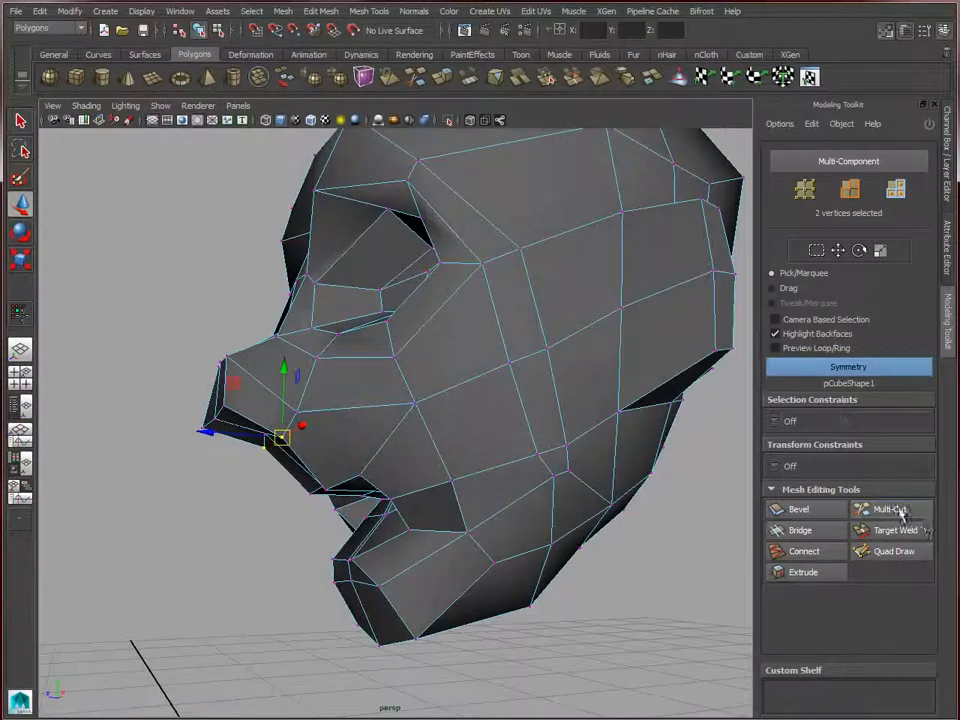
click(883, 509)
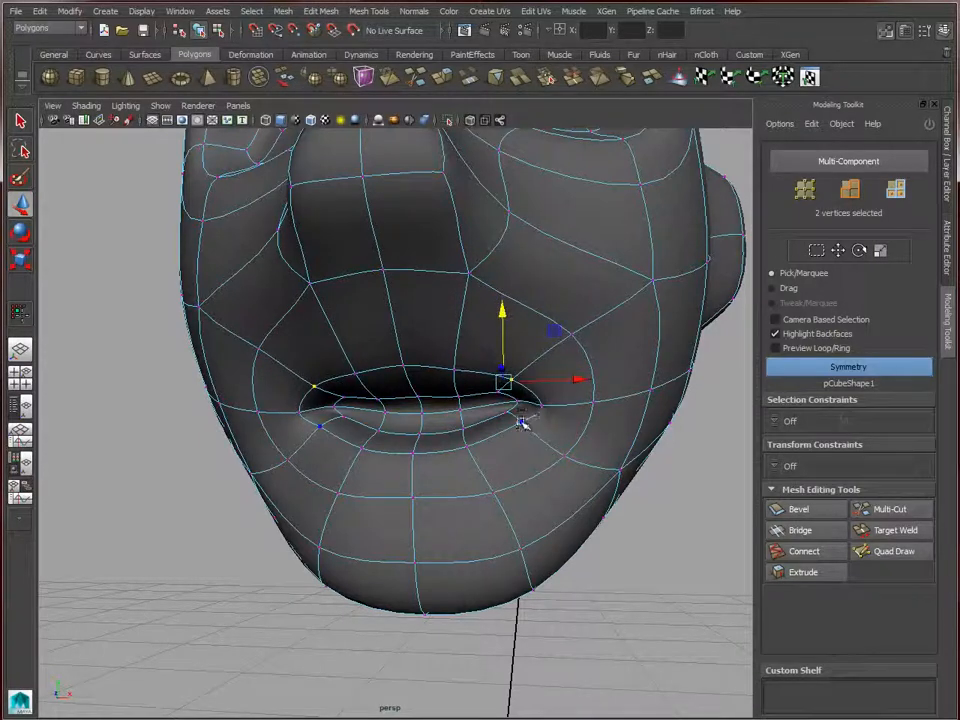
Drag the mouth-corner vertices to shape the lips in smooth preview
drag(502, 378, 527, 413)
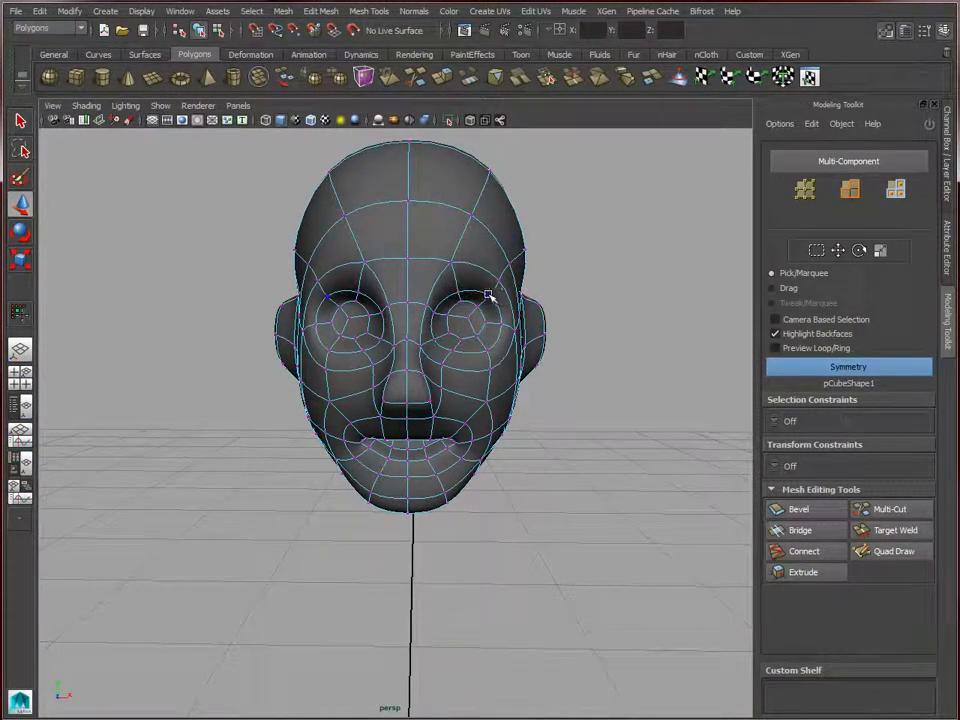
Move the cheek vertices beside the nose and check the profile from a three-quarter view
click(490, 300)
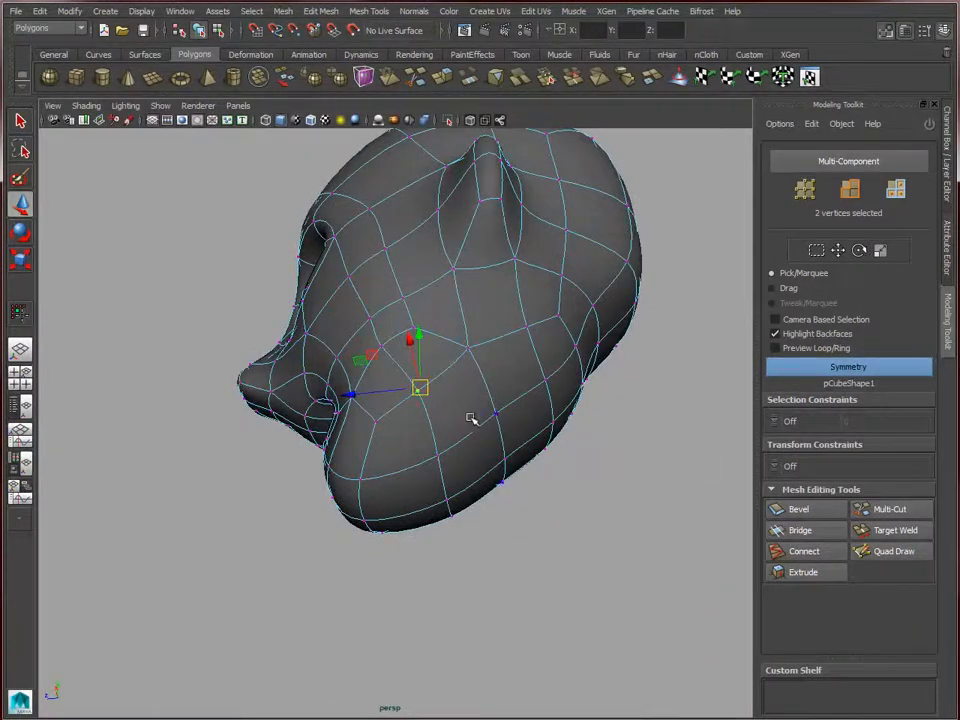
drag(470, 418, 490, 357)
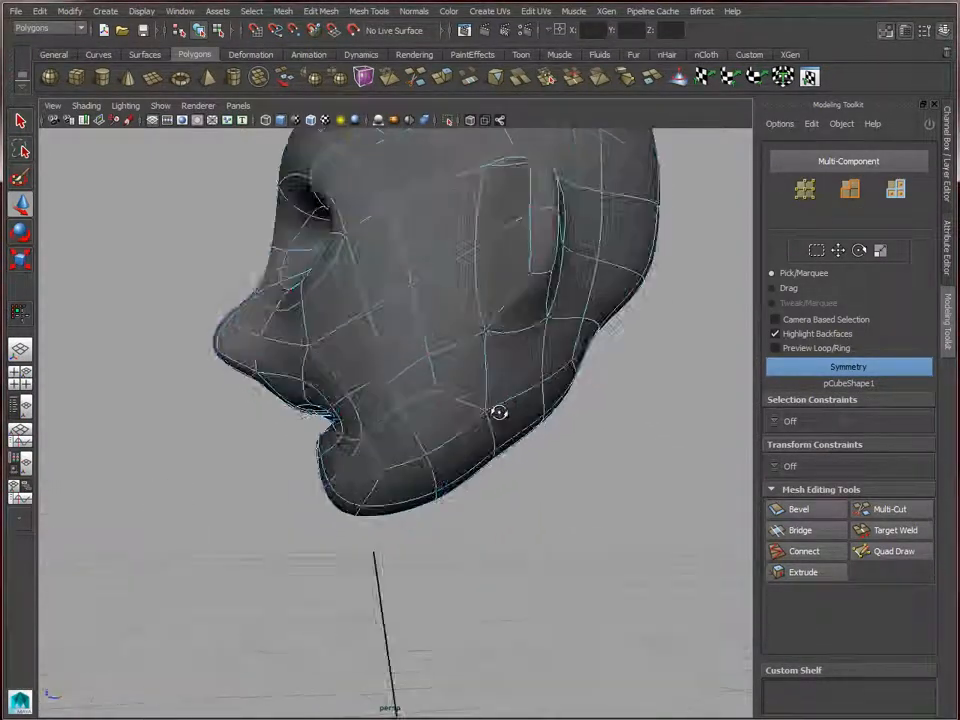
drag(500, 410, 600, 505)
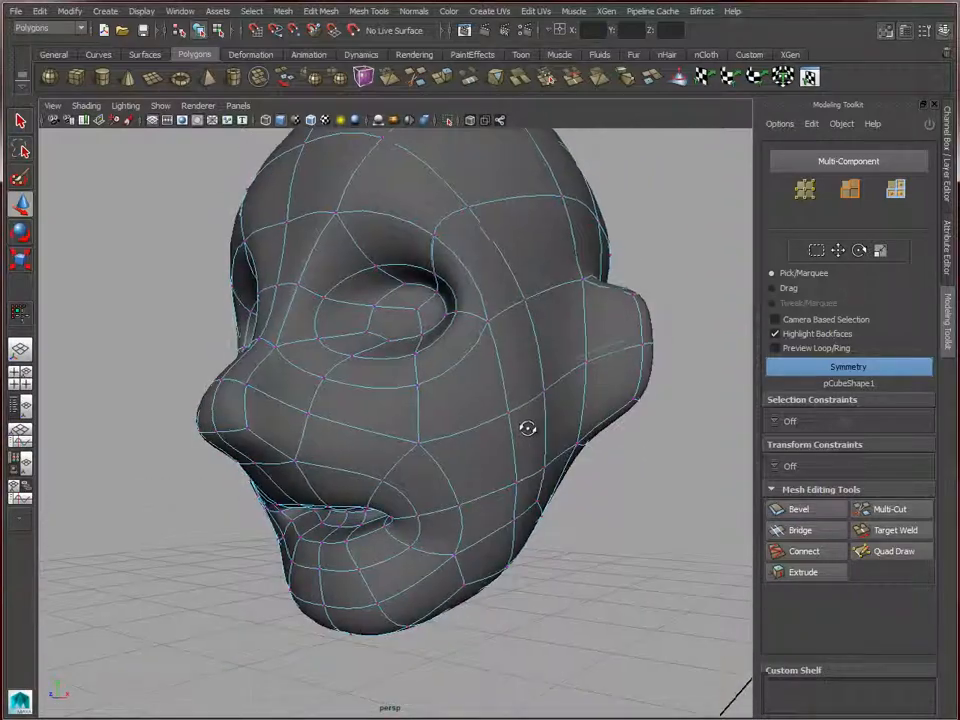
drag(528, 428, 555, 435)
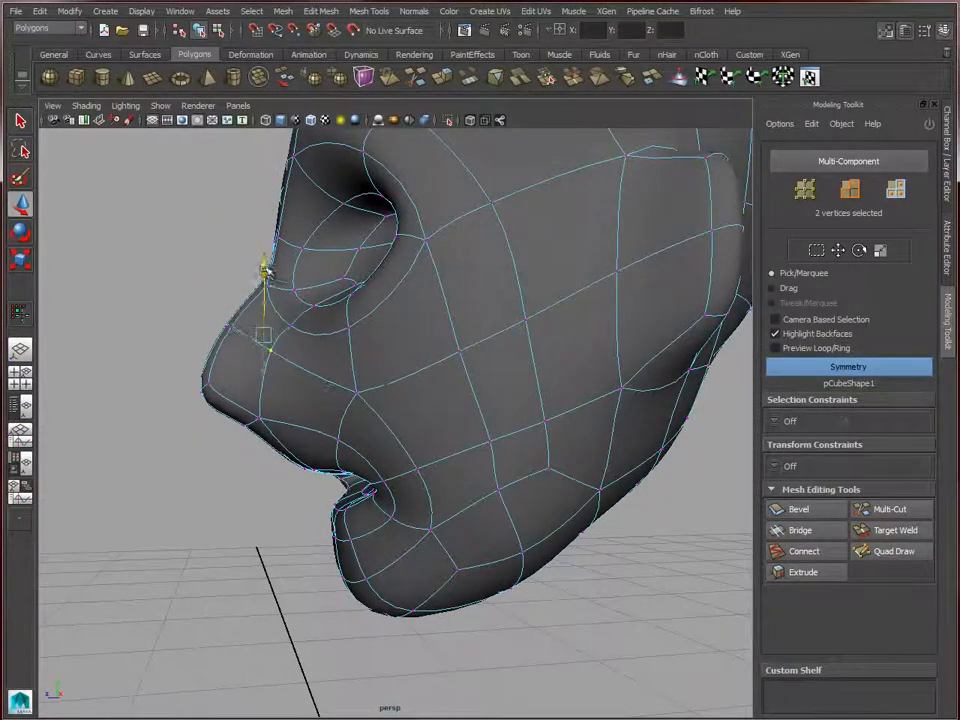
Shape the nose bridge, then select and grow the ring of faces around the mouth
drag(262, 270, 288, 248)
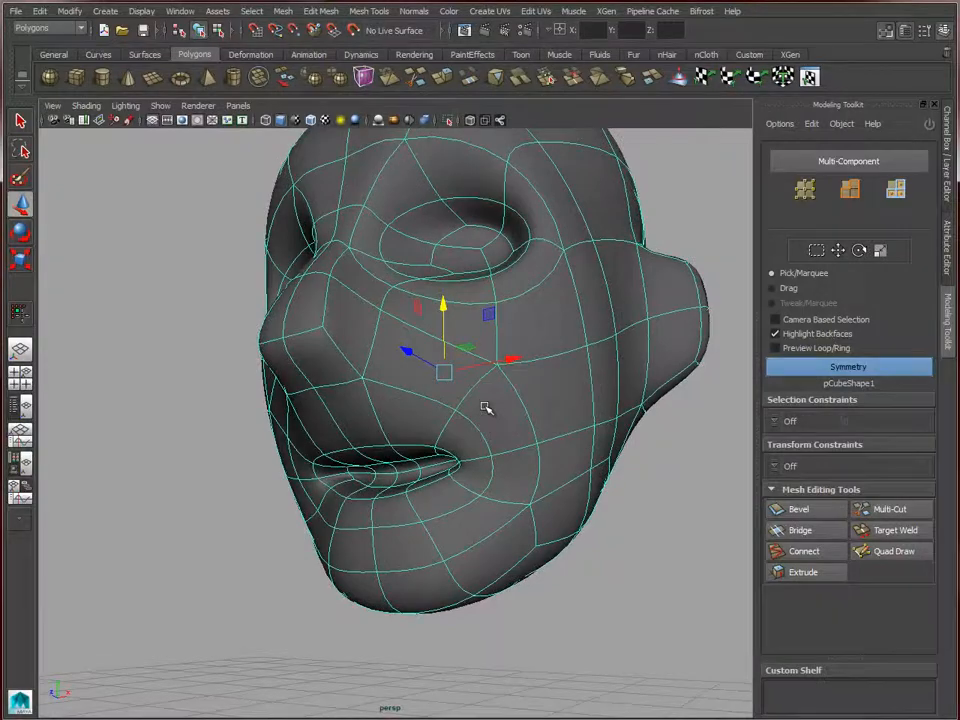
click(510, 425)
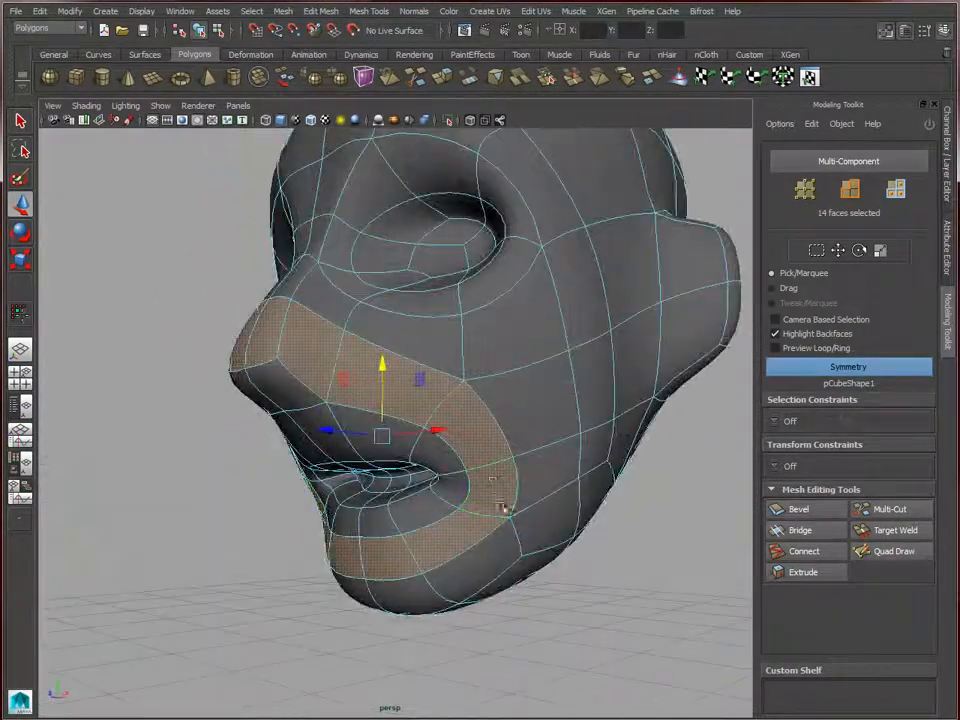
click(803, 551)
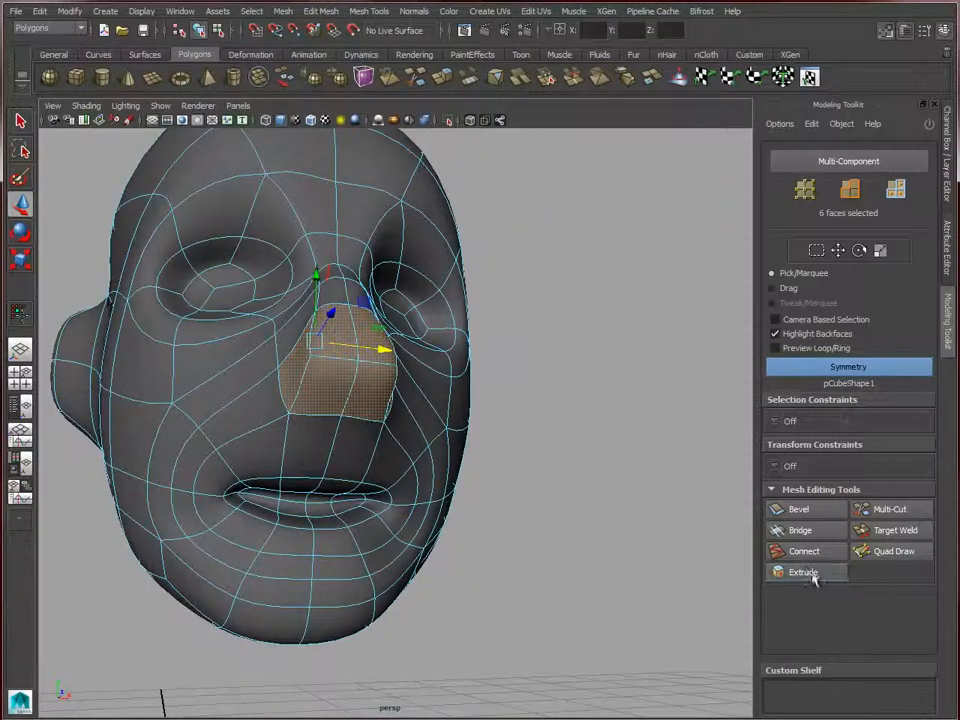
Extrude the nose faces outward and move the nose-tip vertices to form a nostril
click(803, 572)
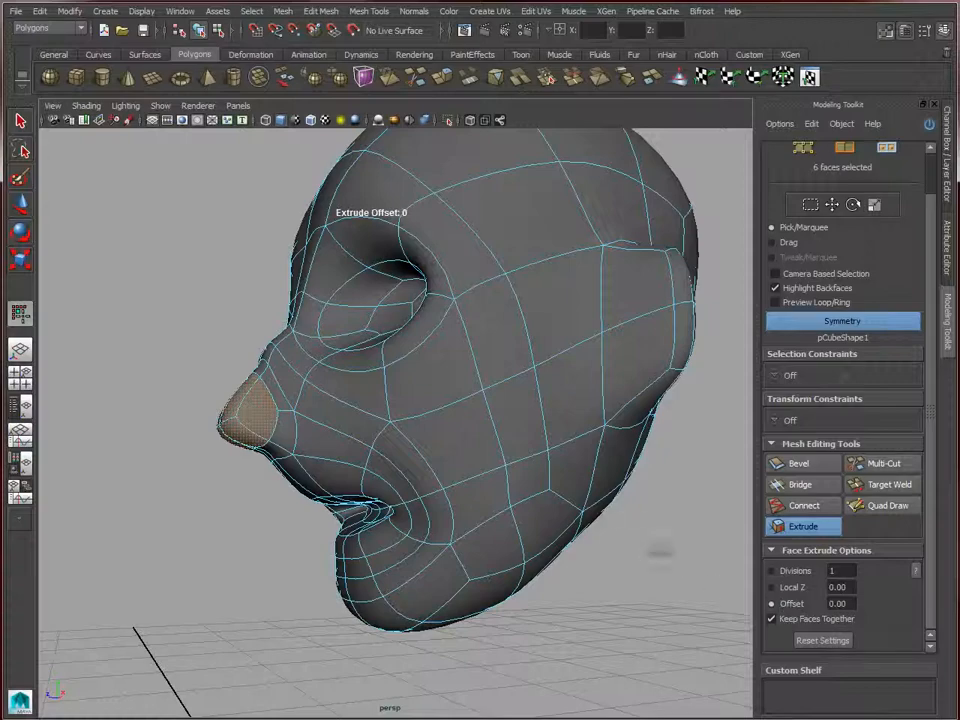
drag(660, 550, 535, 545)
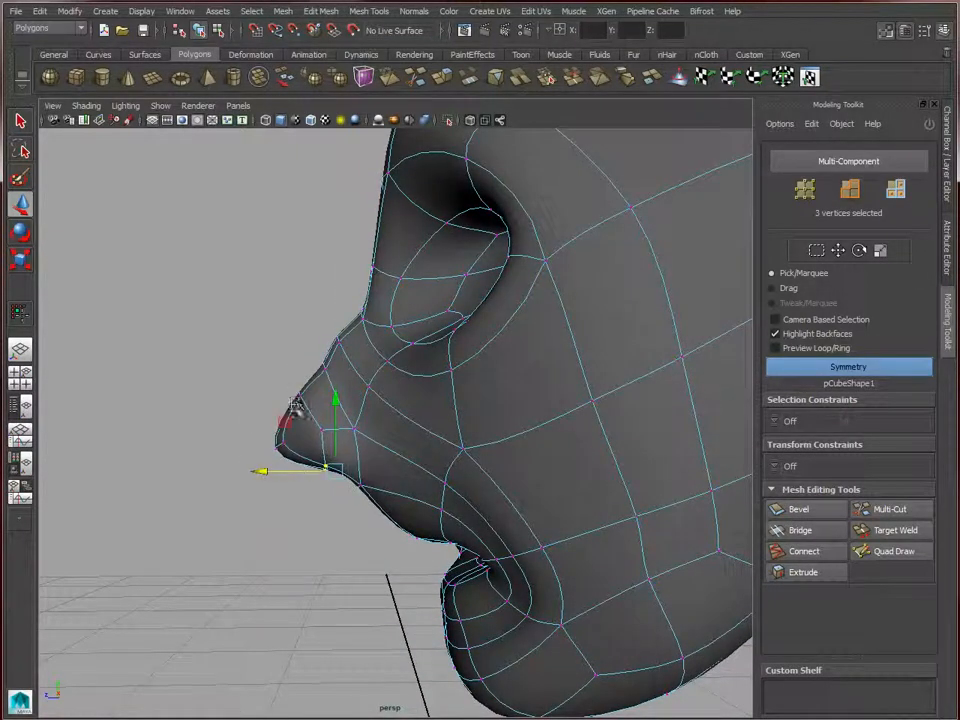
drag(335, 400, 258, 405)
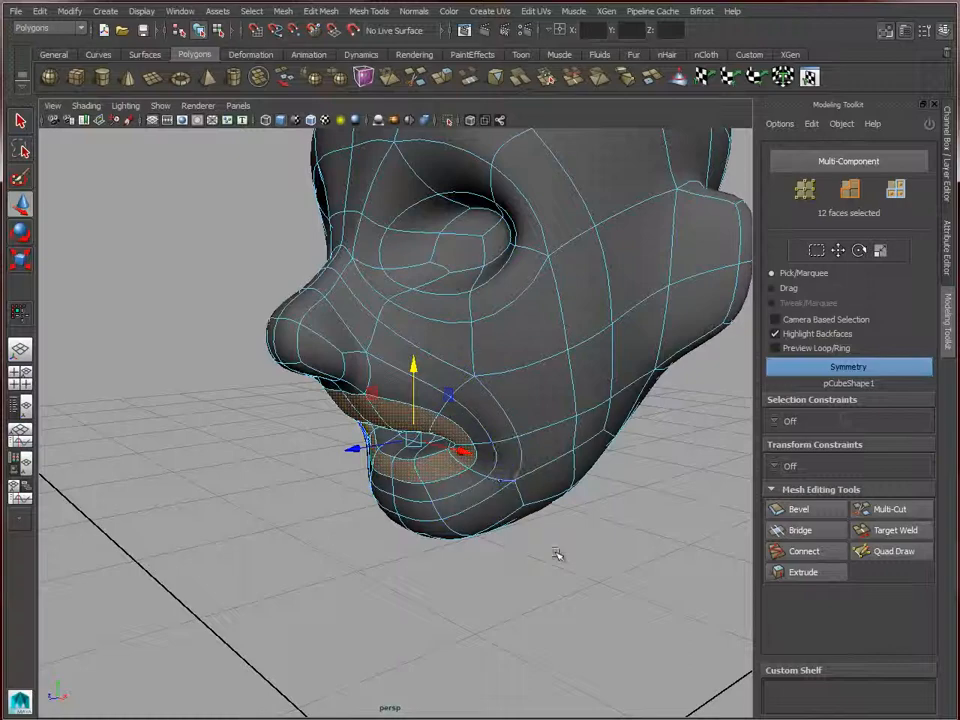
Adjust the lip face selection and bring up the mesh component marking menu
click(803, 551)
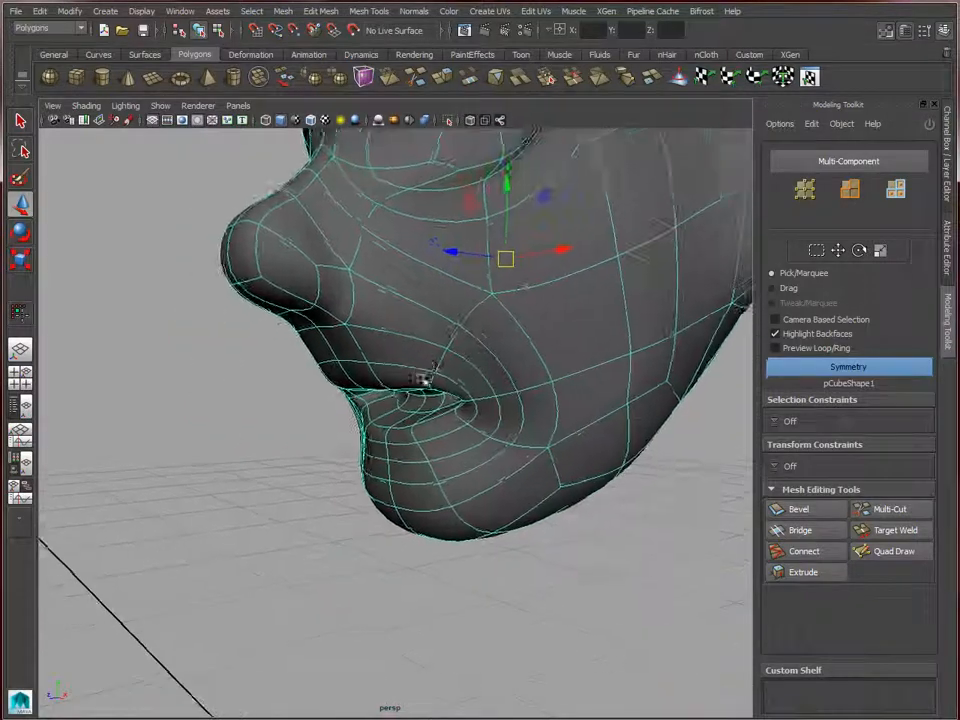
right_click(345, 355)
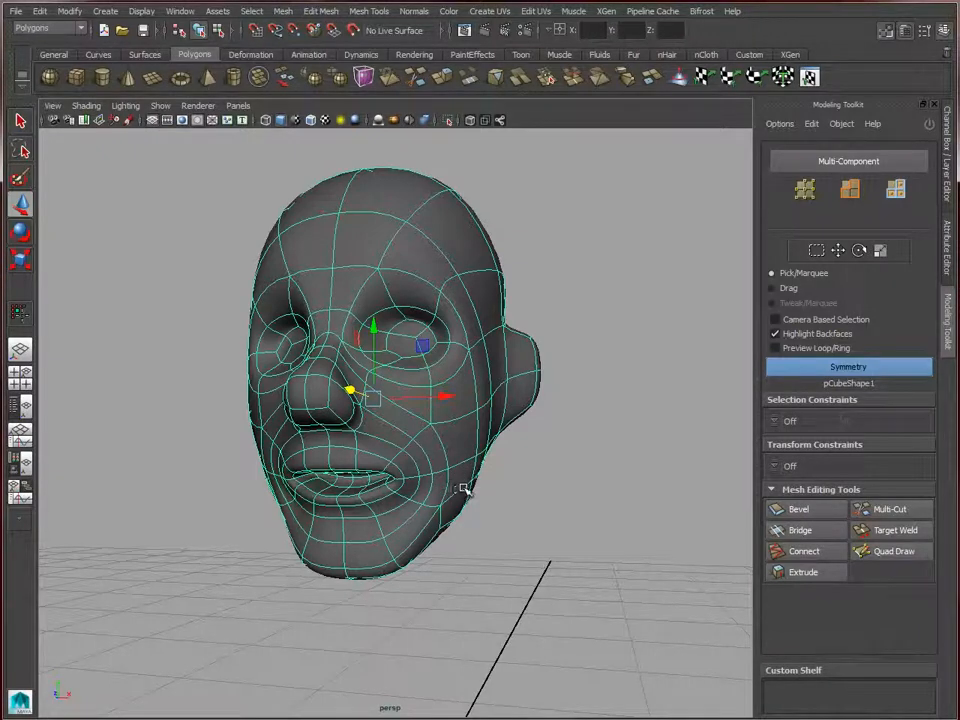
mouse_move(688, 553)
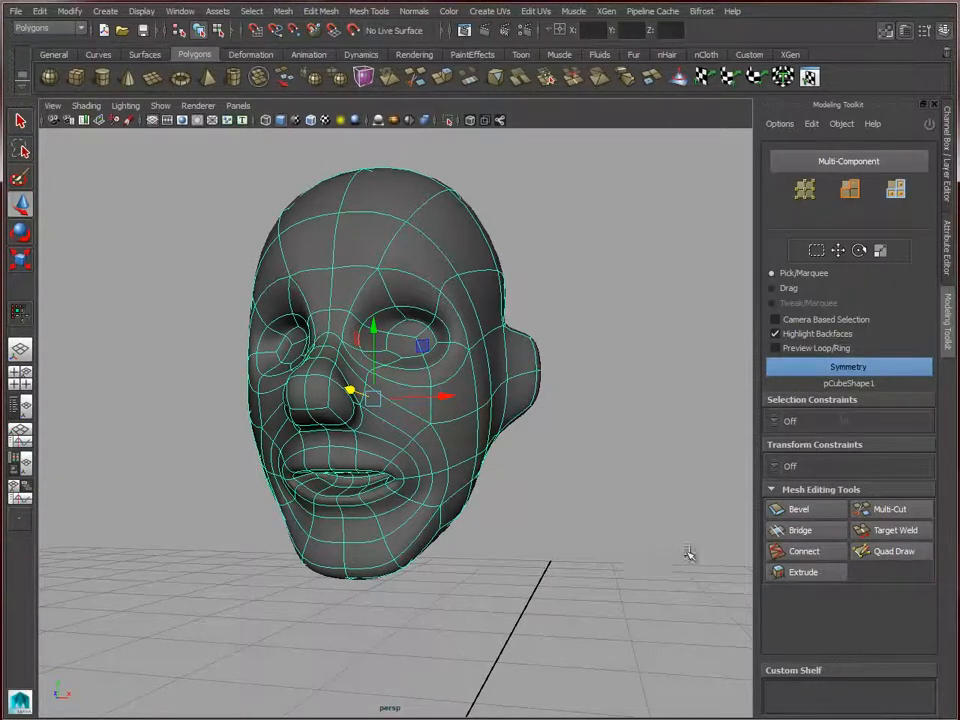